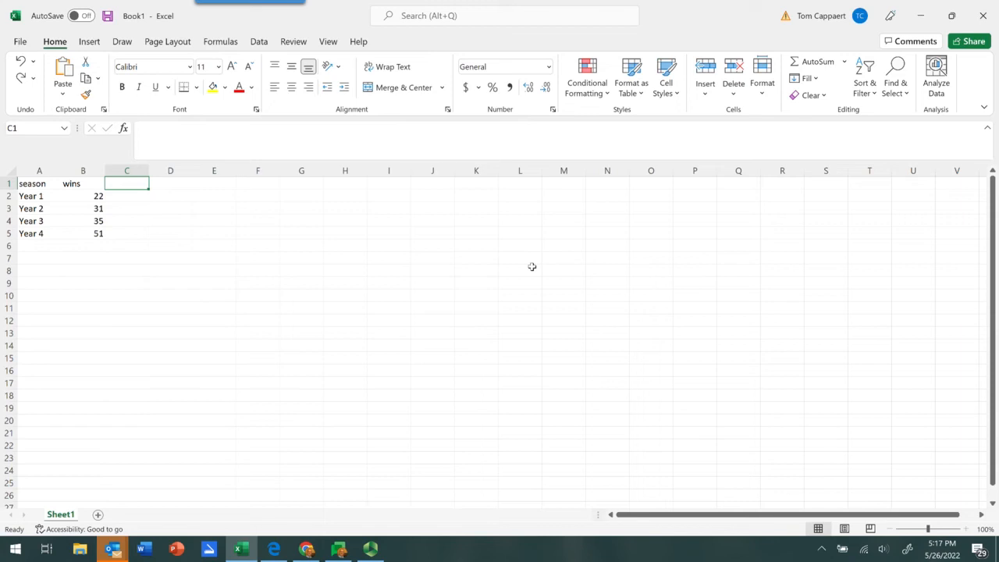
pyautogui.moveTo(398, 252)
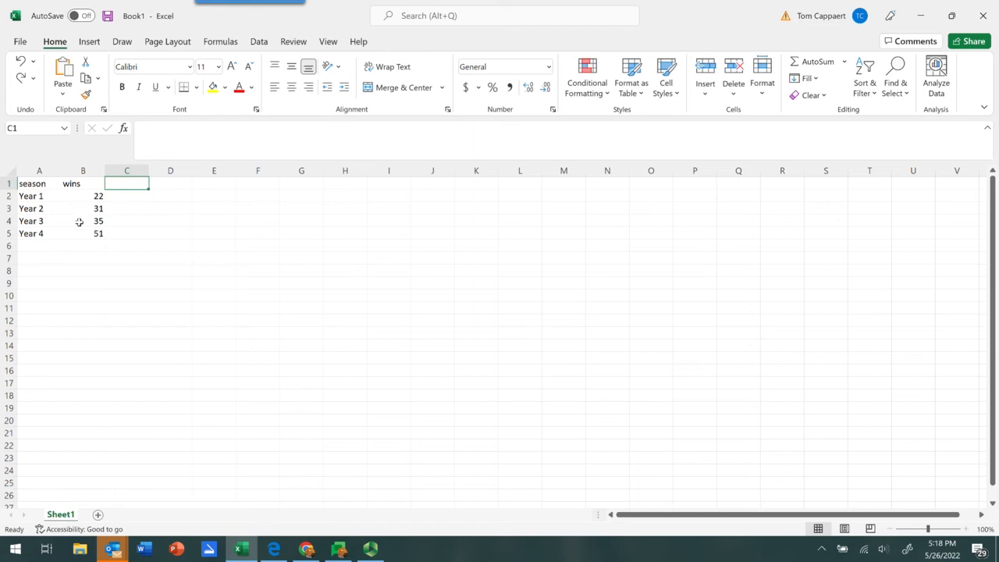
pyautogui.moveTo(45, 246)
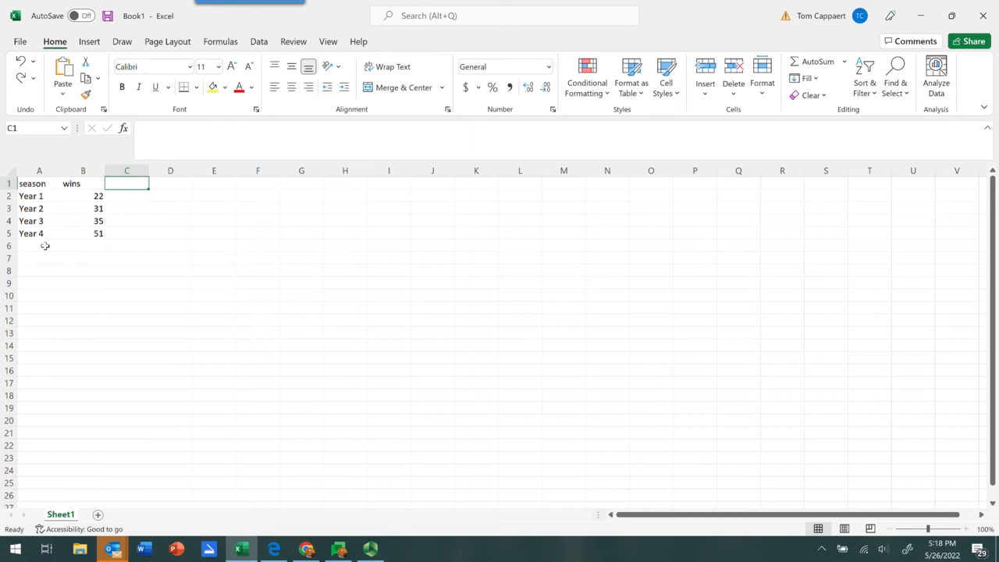
pyautogui.moveTo(45, 231)
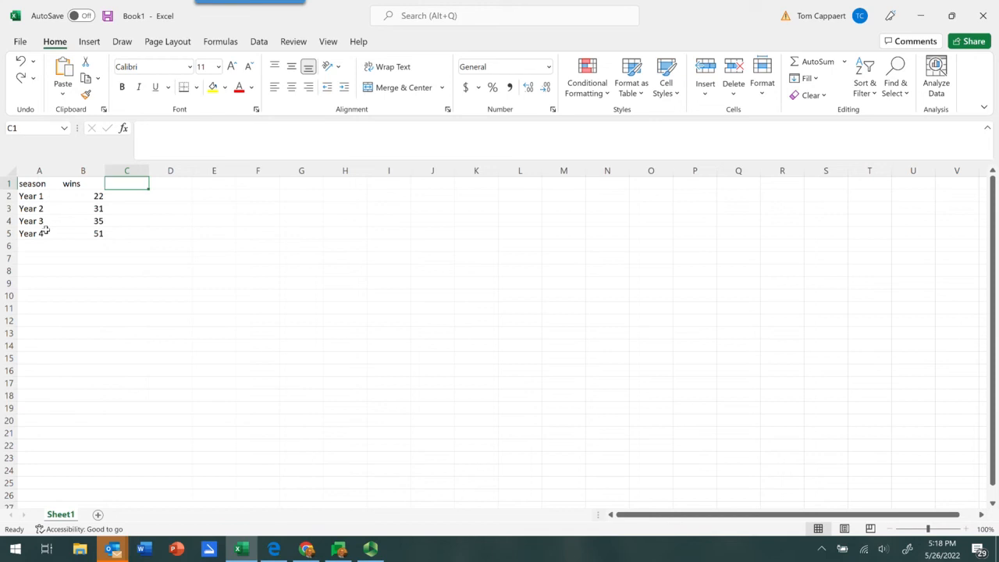
pyautogui.moveTo(39, 196)
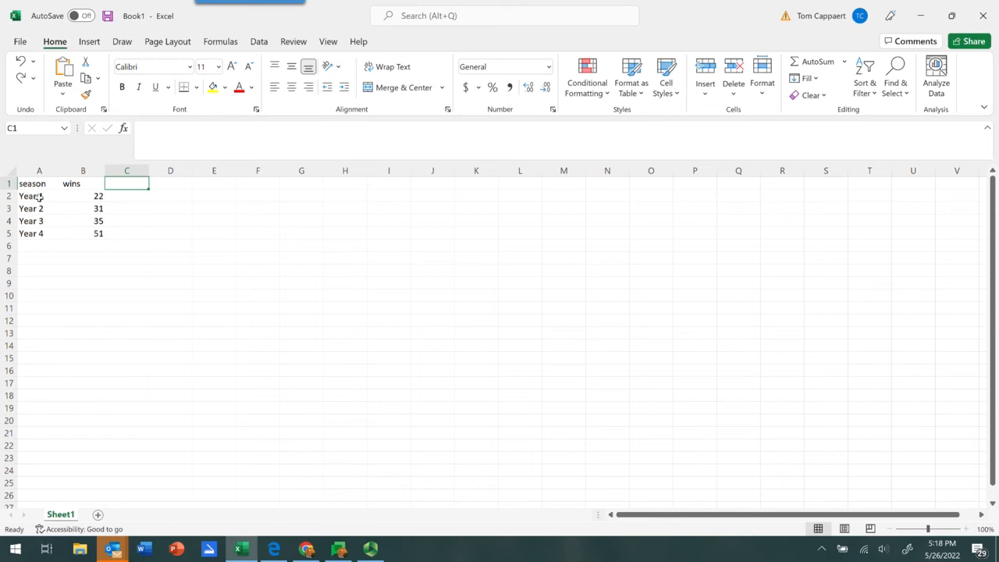
pyautogui.moveTo(37, 209)
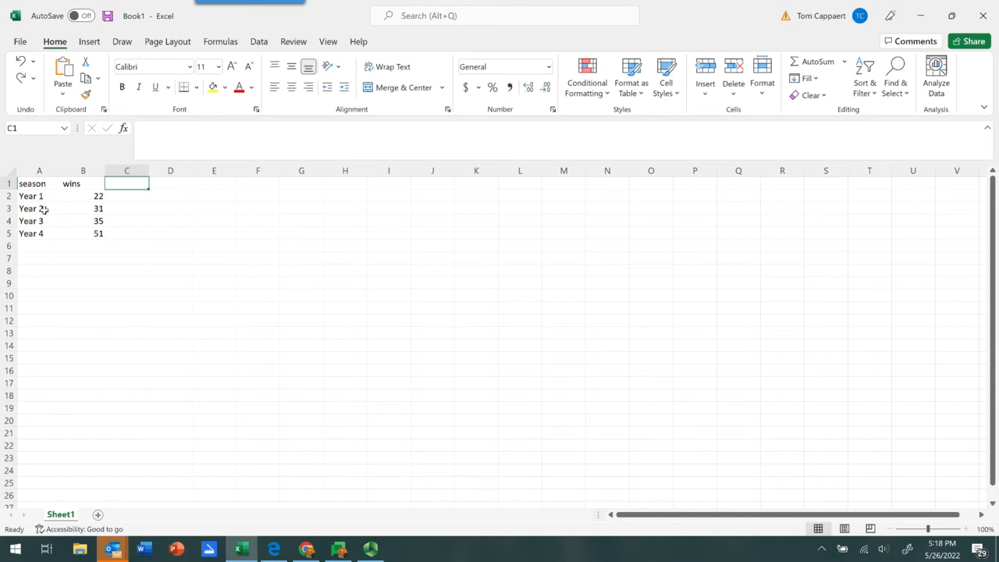
pyautogui.moveTo(56, 259)
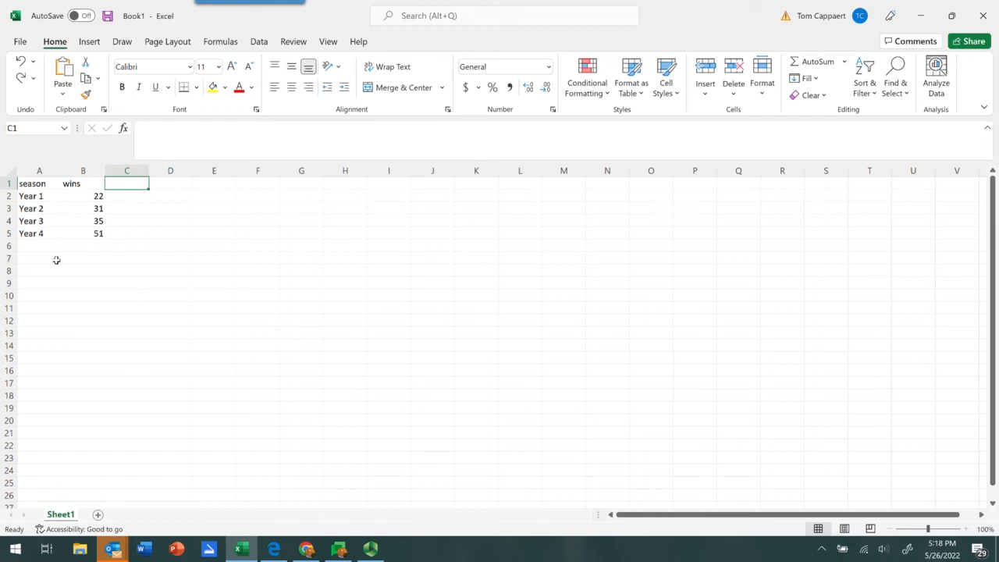
pyautogui.moveTo(37, 188)
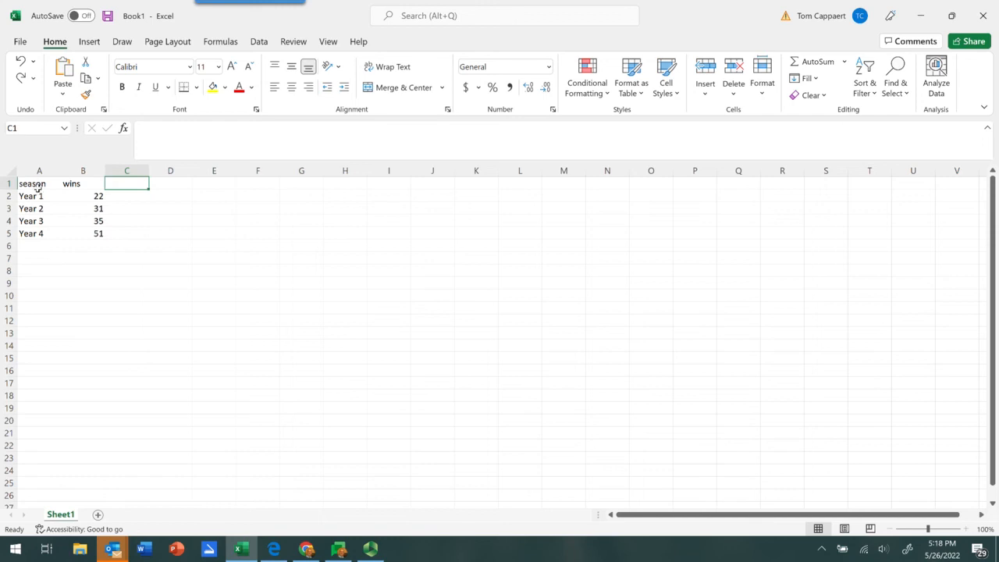
# Select the season and wins table A1:B5 and show the Insert ribbon's chart options.
pyautogui.moveTo(32, 184); pyautogui.dragTo(99, 233)
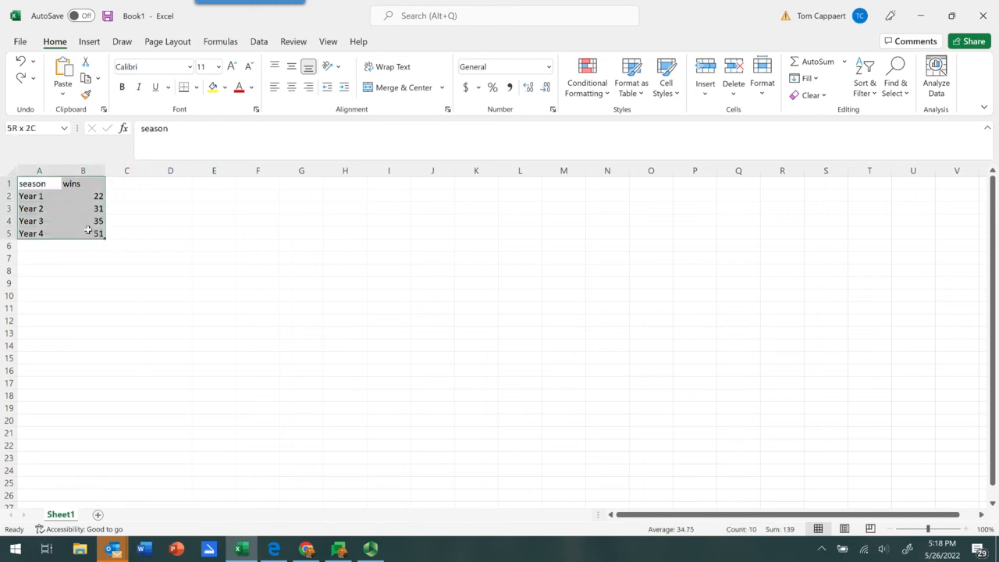
pyautogui.click(39, 183)
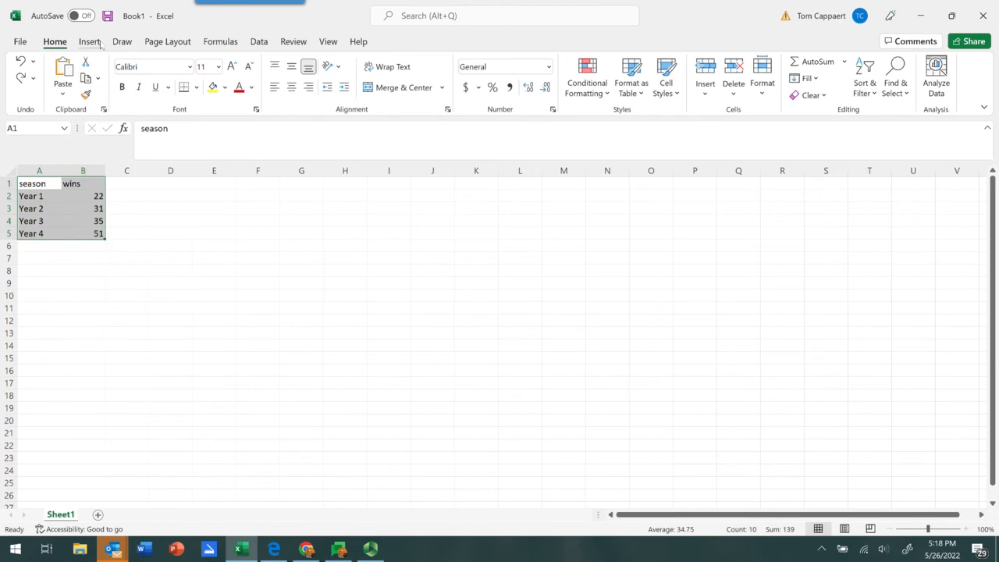
pyautogui.click(89, 42)
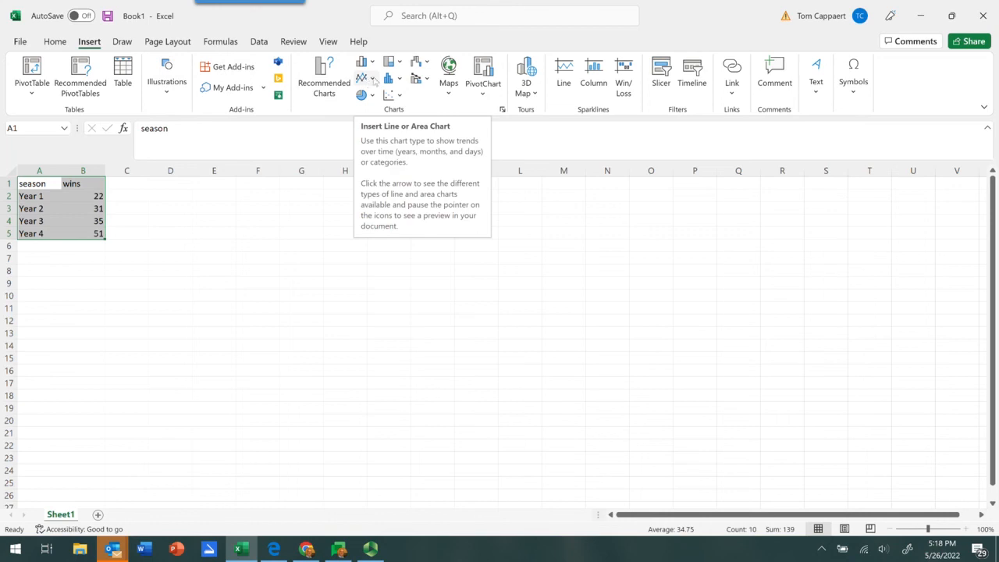
# Insert a 2-D Line chart of the wins for Year 1 to Year 4.
pyautogui.click(361, 68)
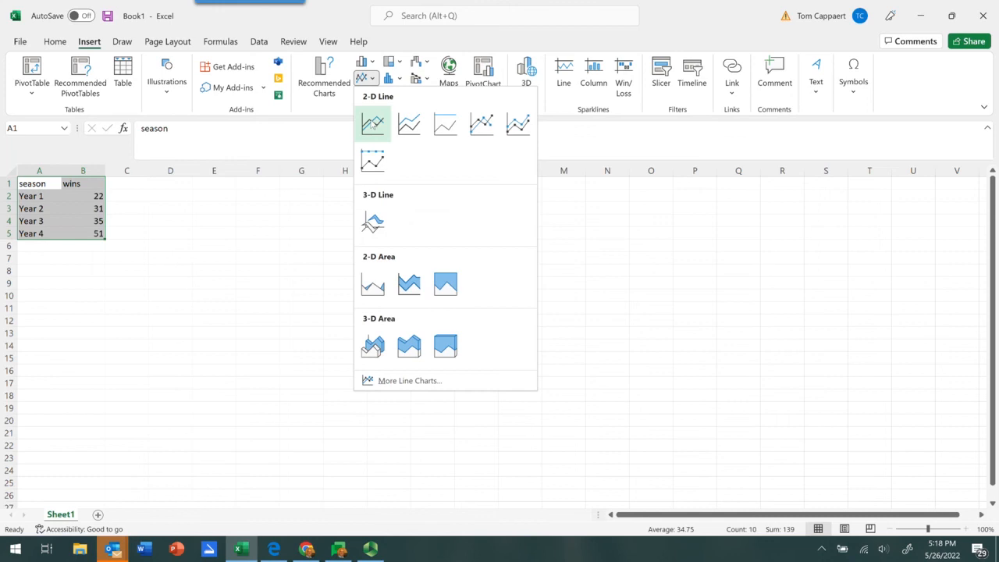
pyautogui.moveTo(372, 123)
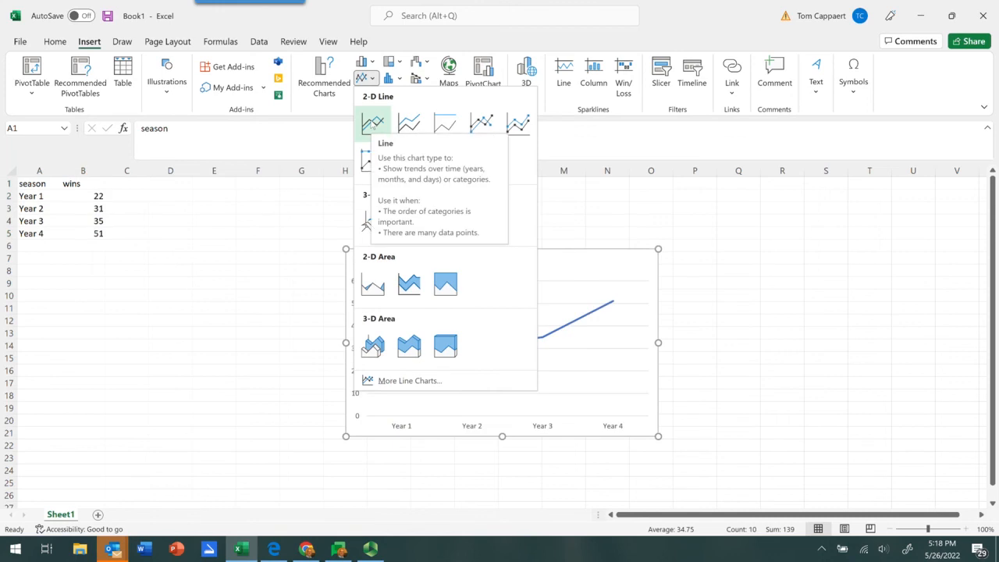
pyautogui.click(373, 122)
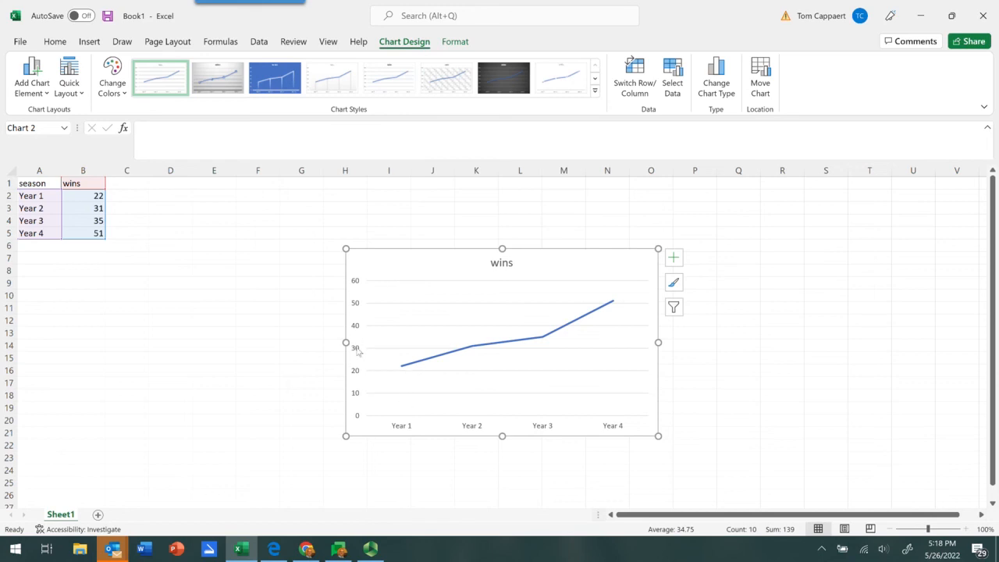
pyautogui.moveTo(477, 415)
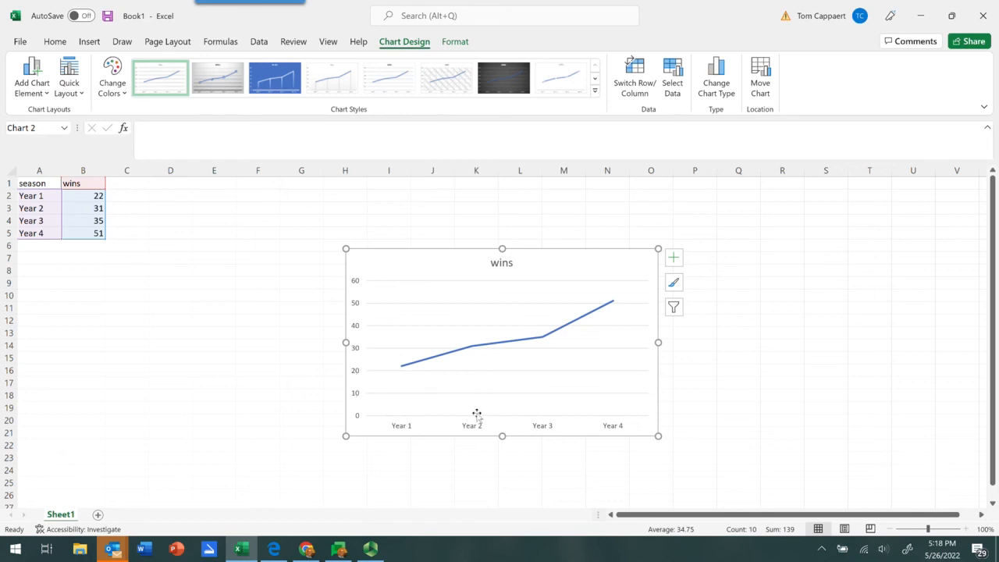
pyautogui.moveTo(606, 405)
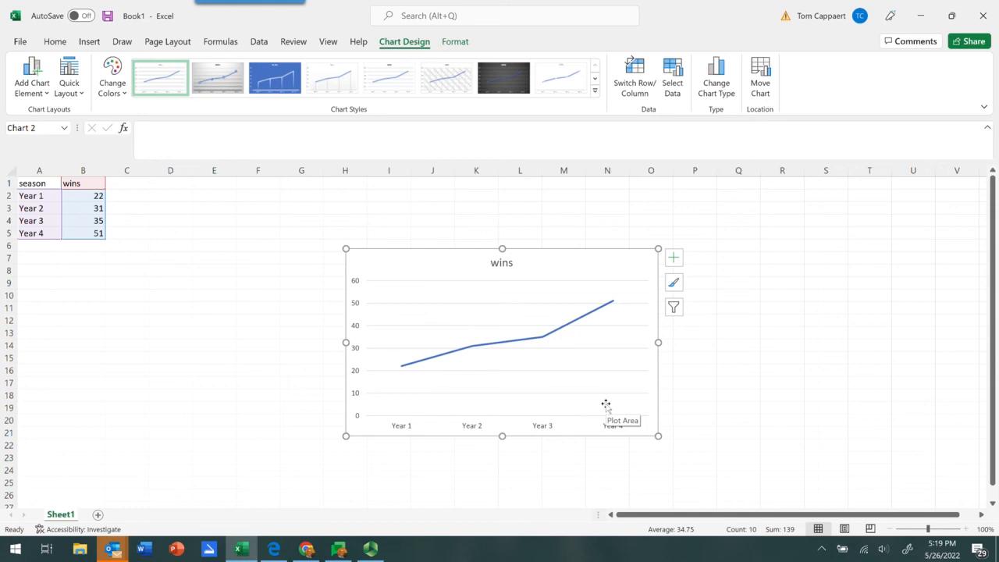
pyautogui.moveTo(410, 377)
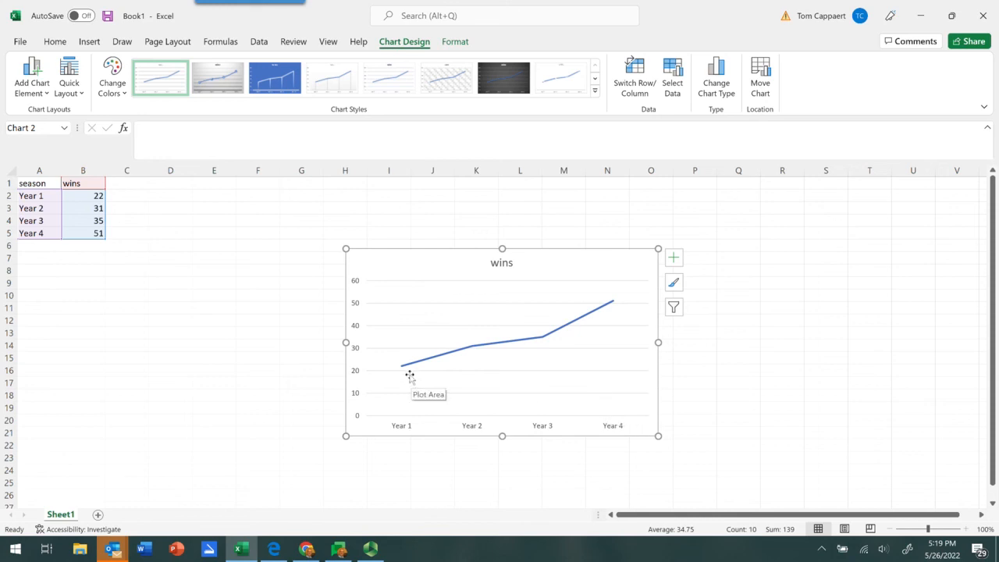
pyautogui.moveTo(466, 355)
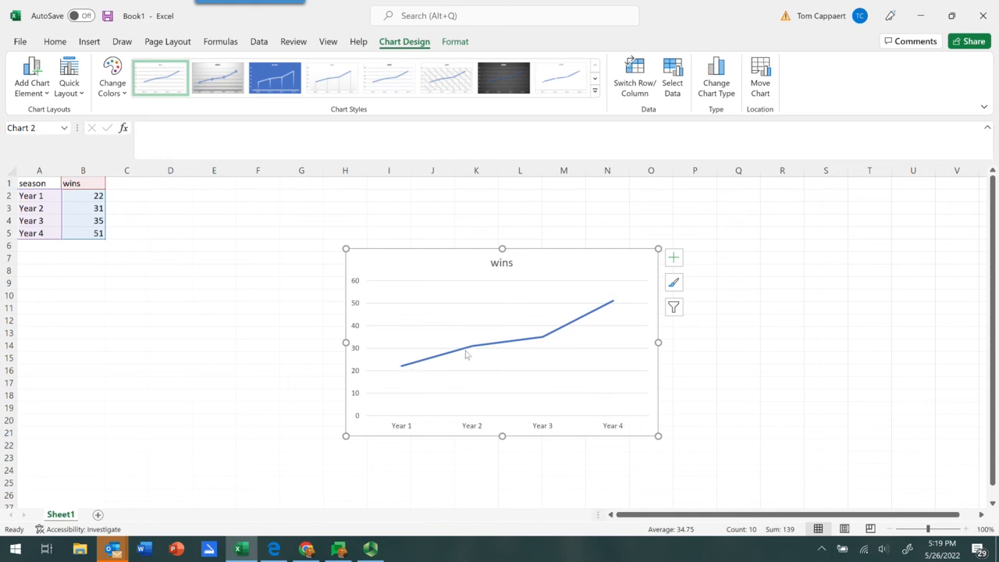
pyautogui.moveTo(591, 376)
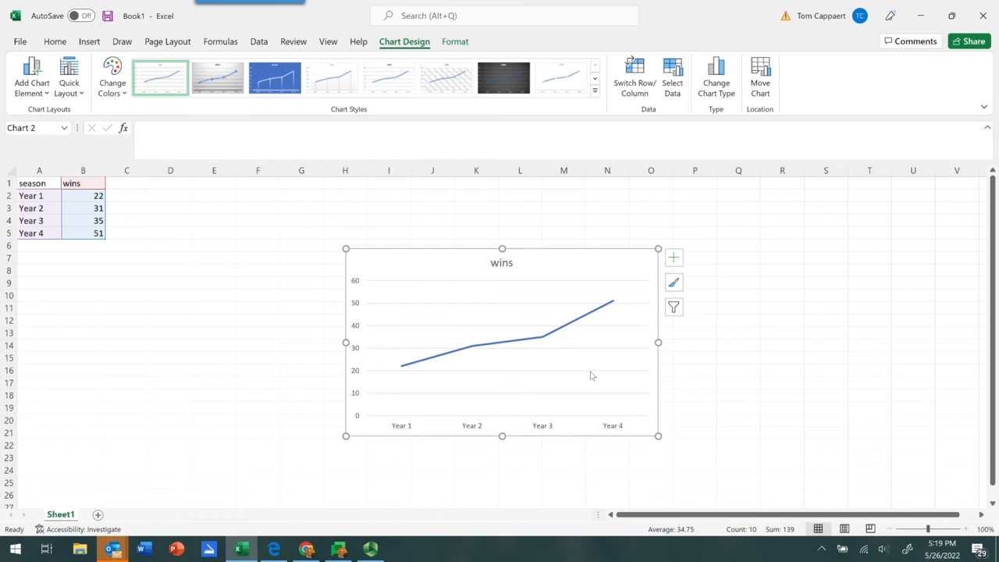
pyautogui.moveTo(589, 366)
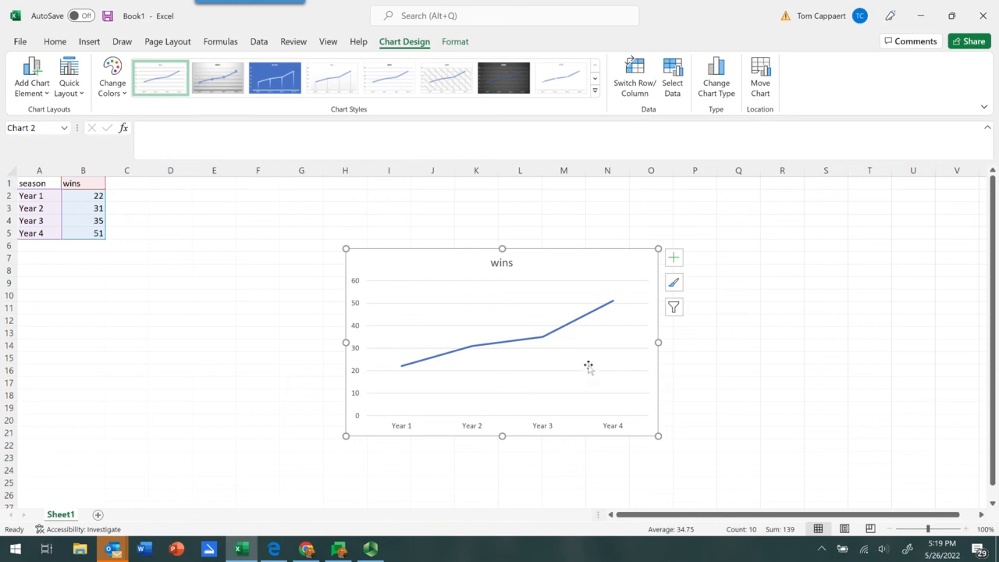
pyautogui.moveTo(266, 292)
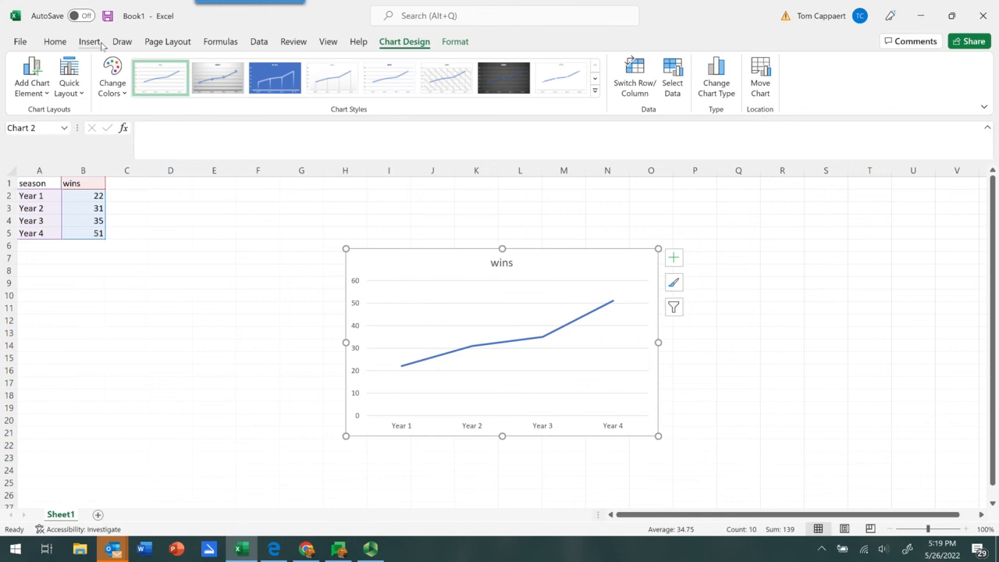
# Reopen the Insert ribbon's line and area chart type gallery.
pyautogui.click(89, 42)
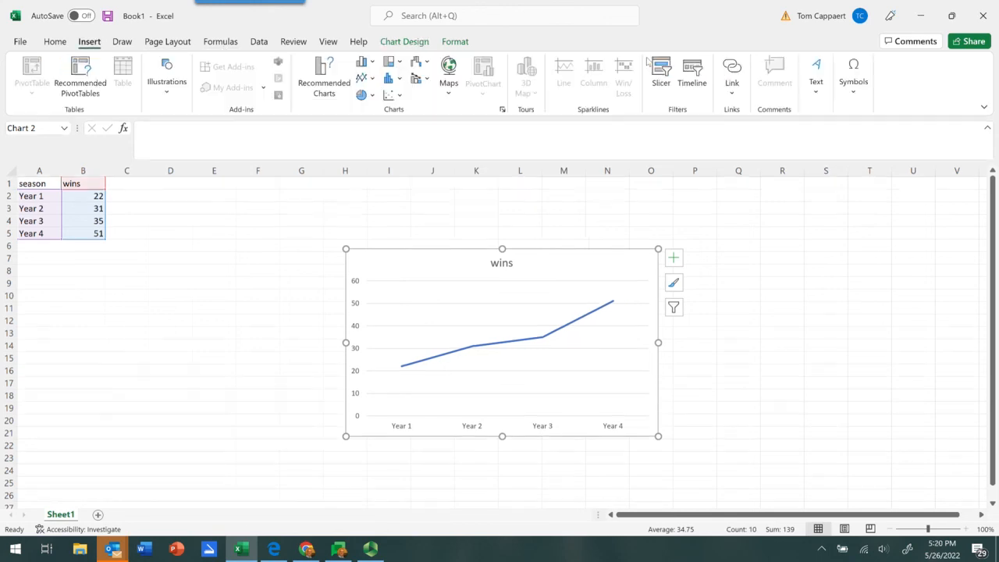
pyautogui.moveTo(499, 405)
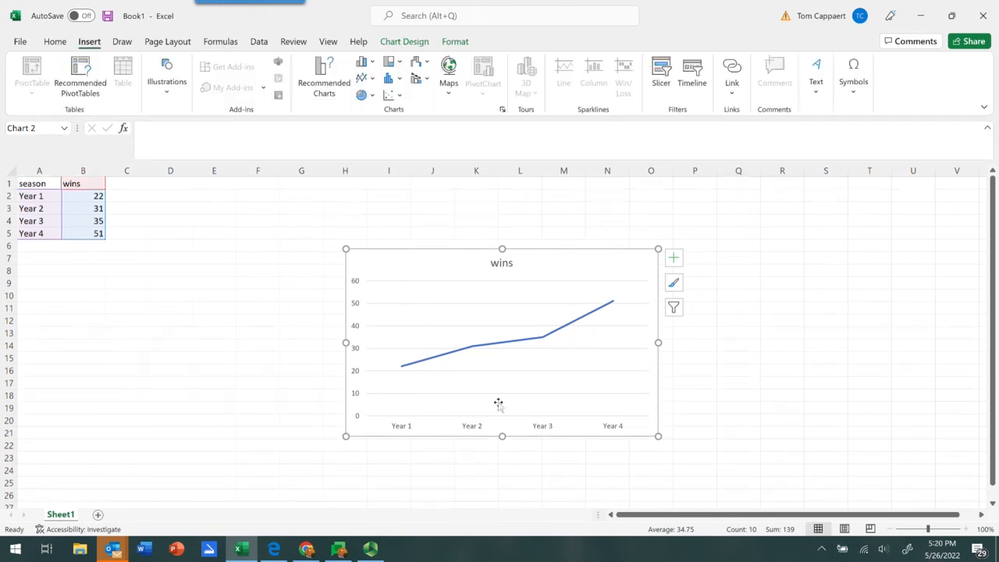
pyautogui.moveTo(480, 359)
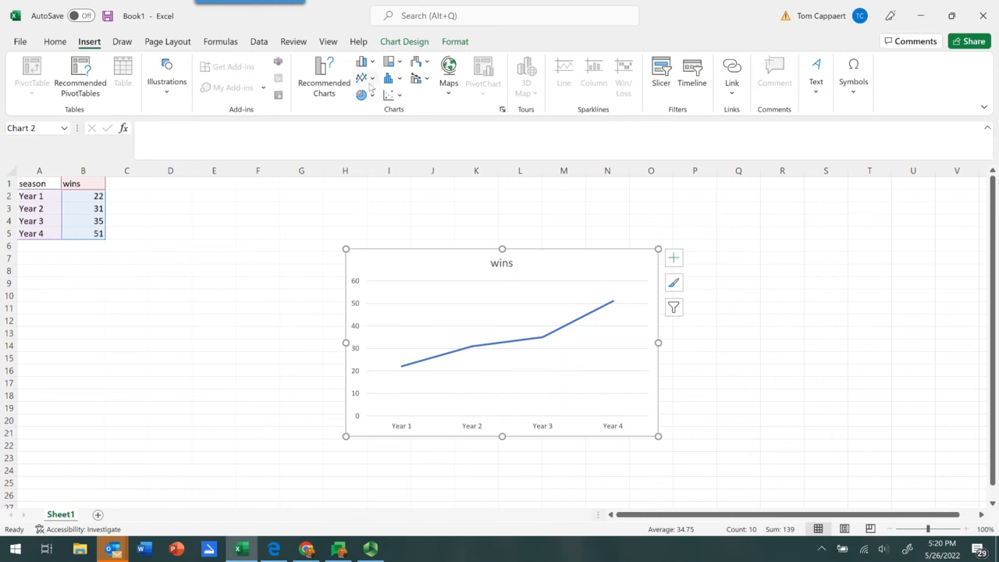
pyautogui.moveTo(360, 64)
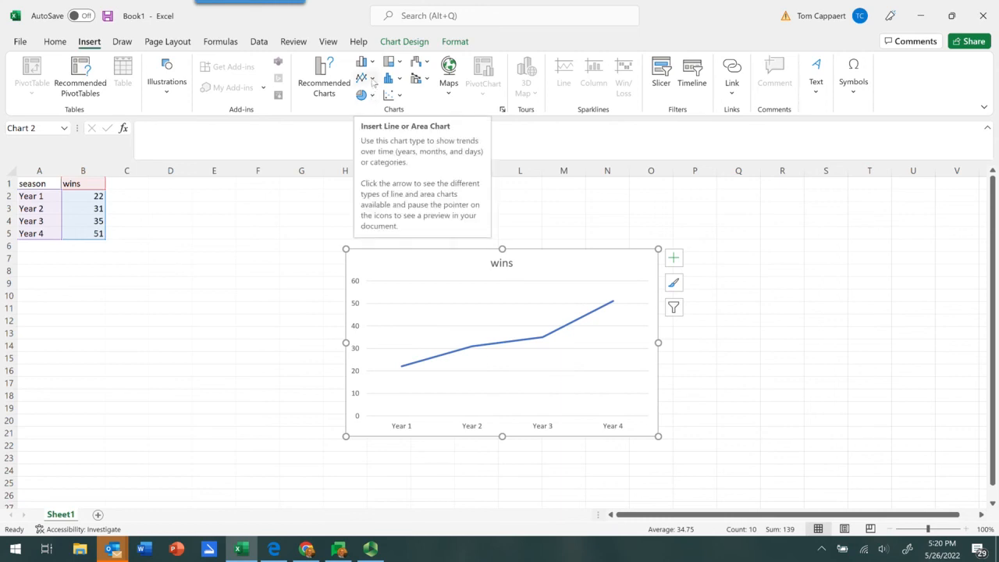
pyautogui.click(361, 62)
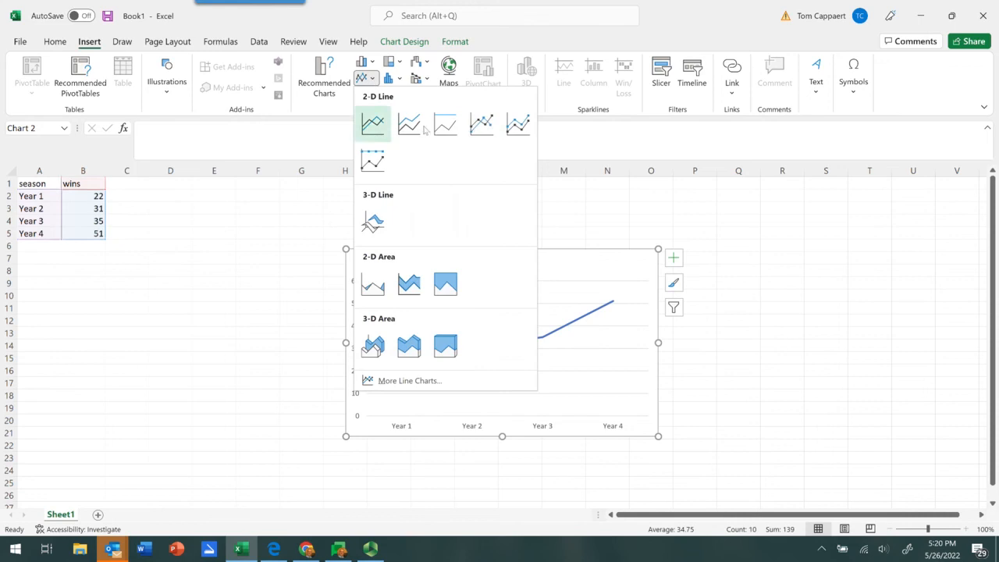
pyautogui.moveTo(481, 124)
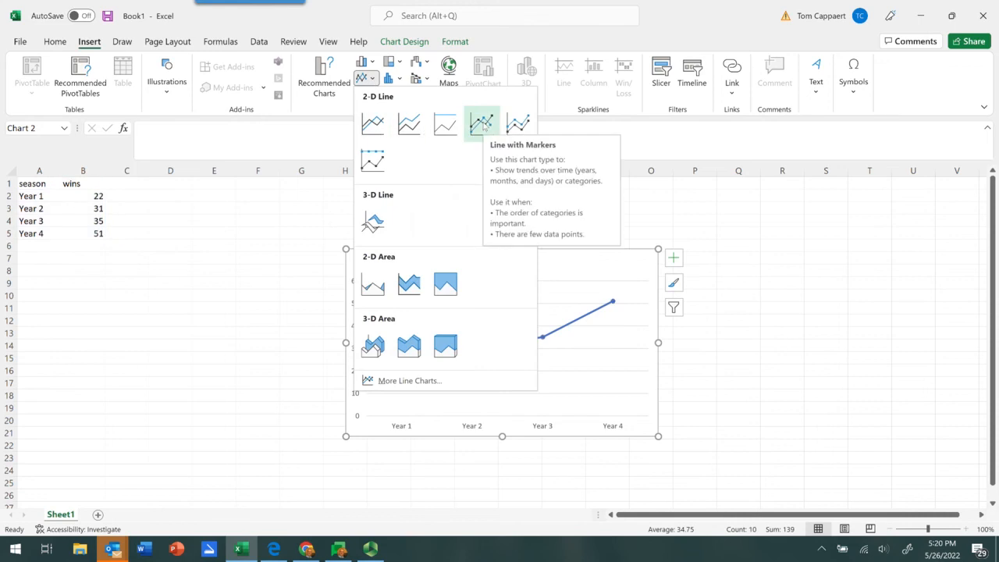
# Switch the wins chart to Line with Markers, showing a dot per season.
pyautogui.click(482, 124)
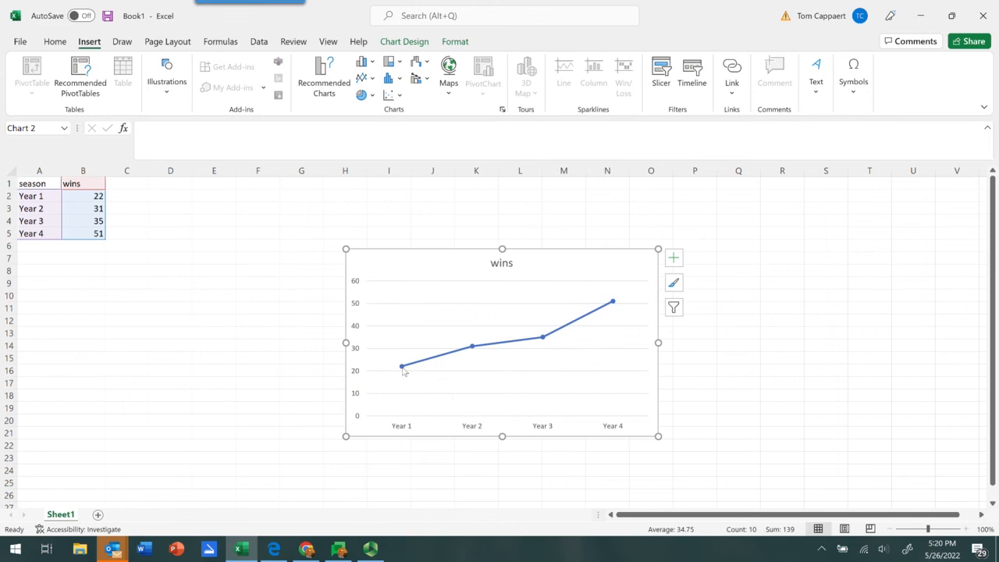
pyautogui.moveTo(541, 379)
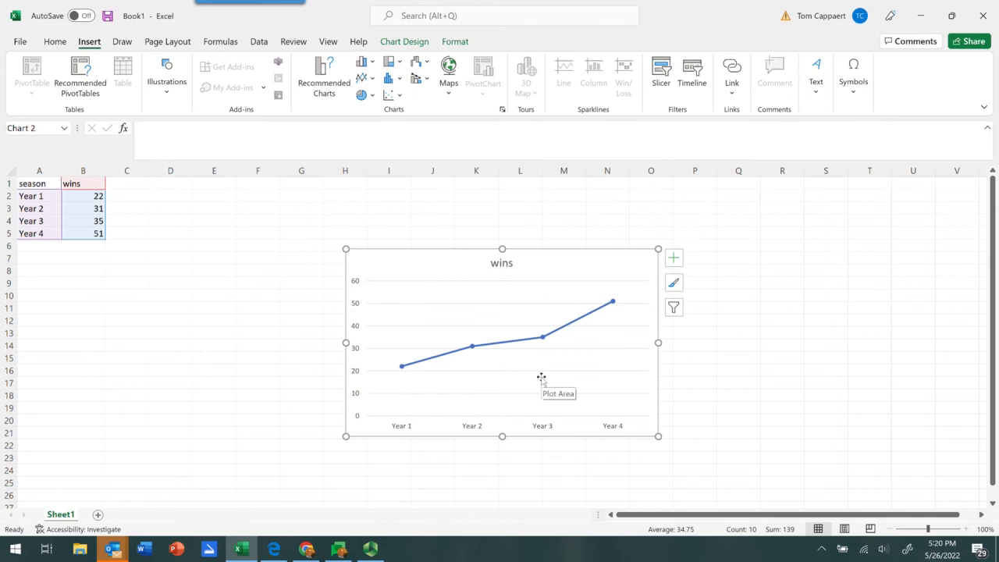
pyautogui.moveTo(234, 353)
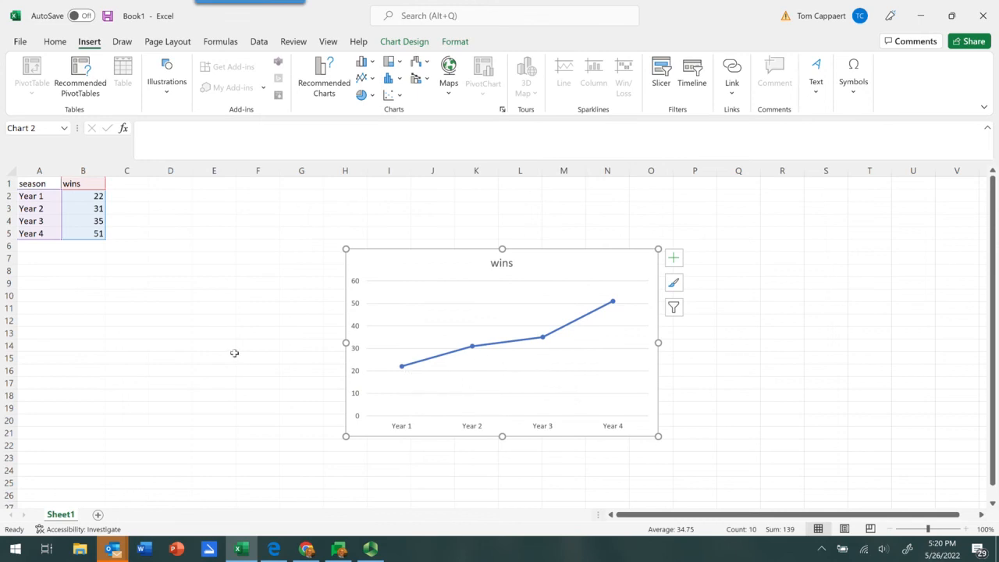